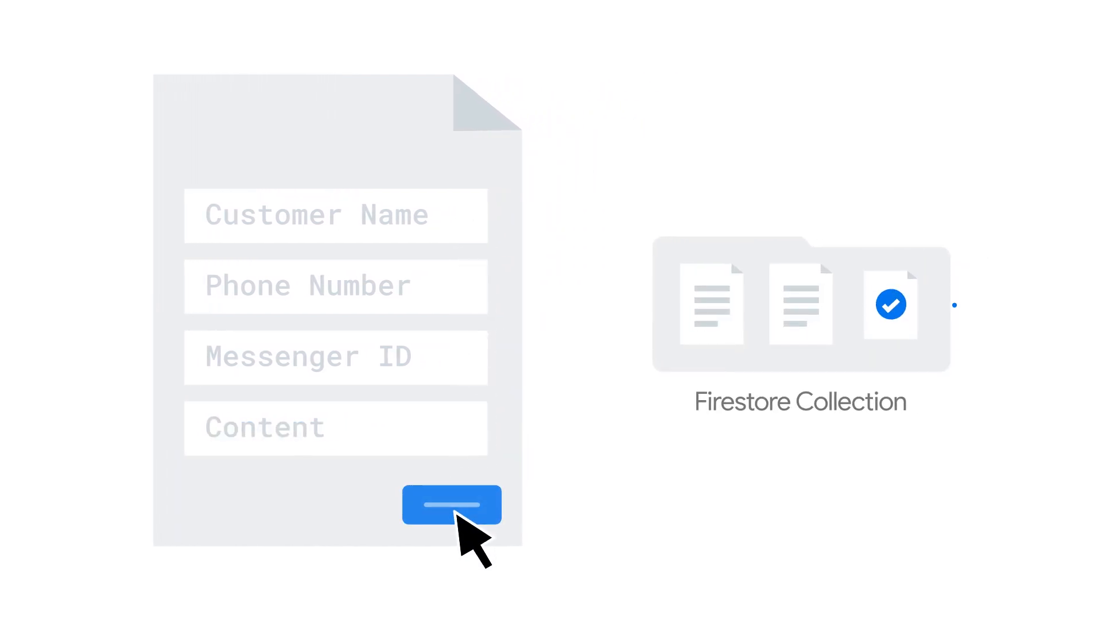
- Submit the customer message form so the extension sends it via MessageBird and marks it Delivered
left_click(451, 503)
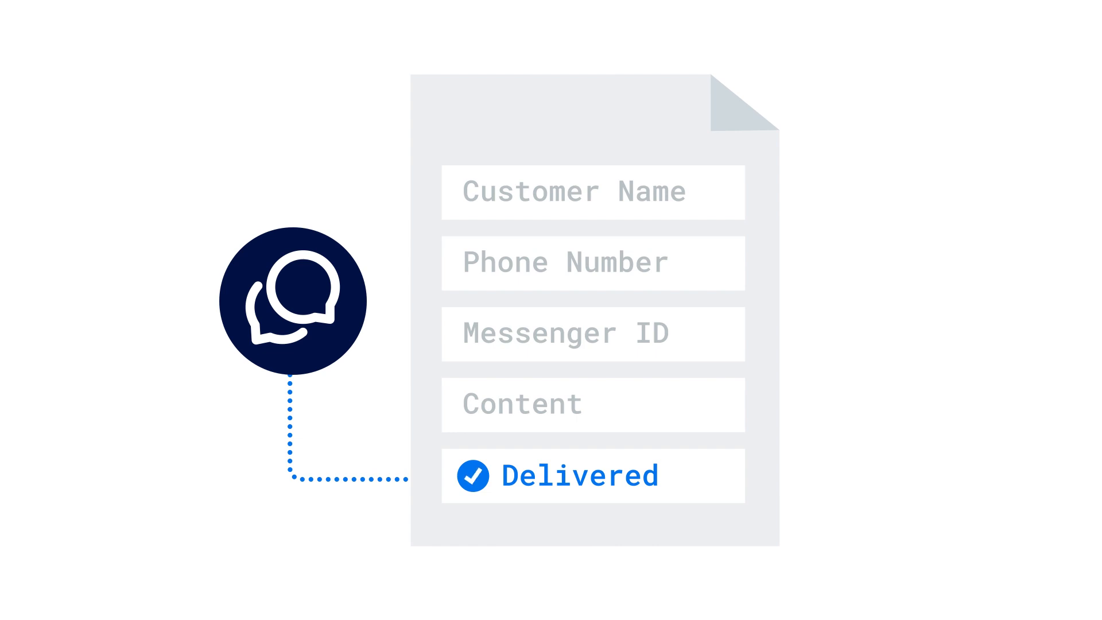